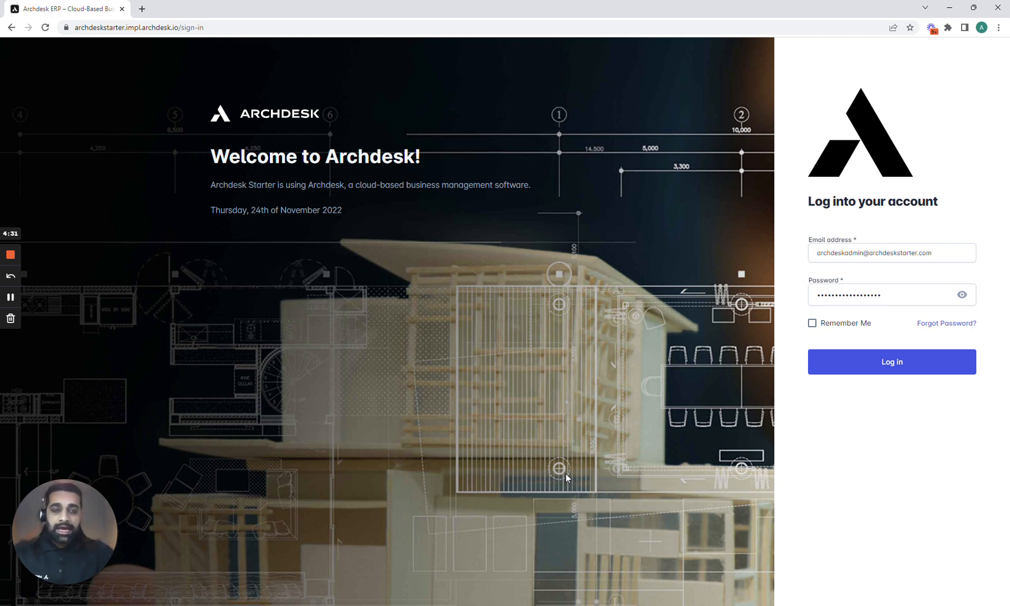
{"action": "mouse_move", "coordinate": [674, 398]}
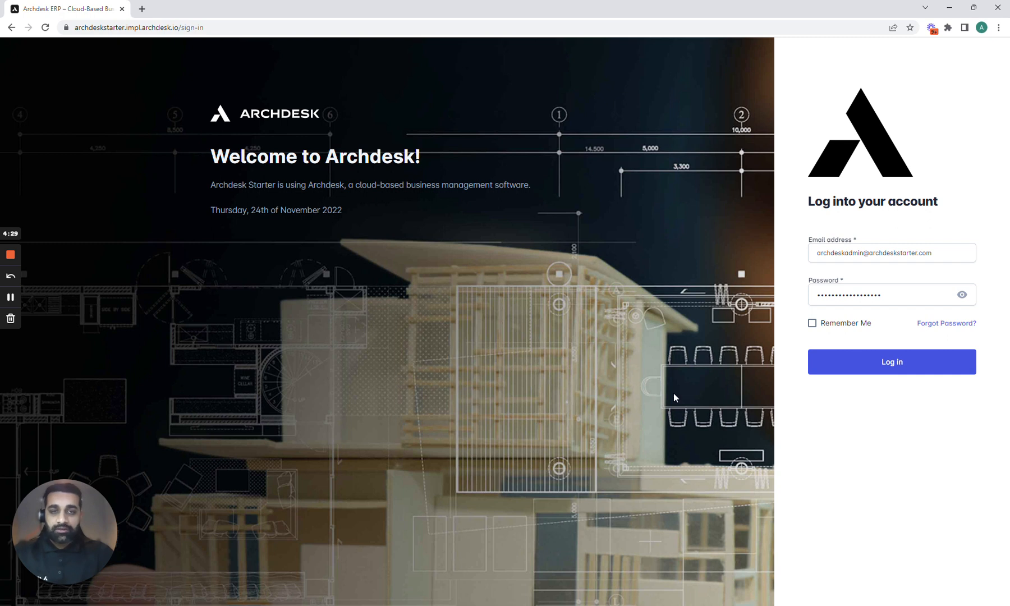
Step: Sign in to Archdesk with the prefilled admin email and password
{"action": "left_click", "coordinate": [892, 361]}
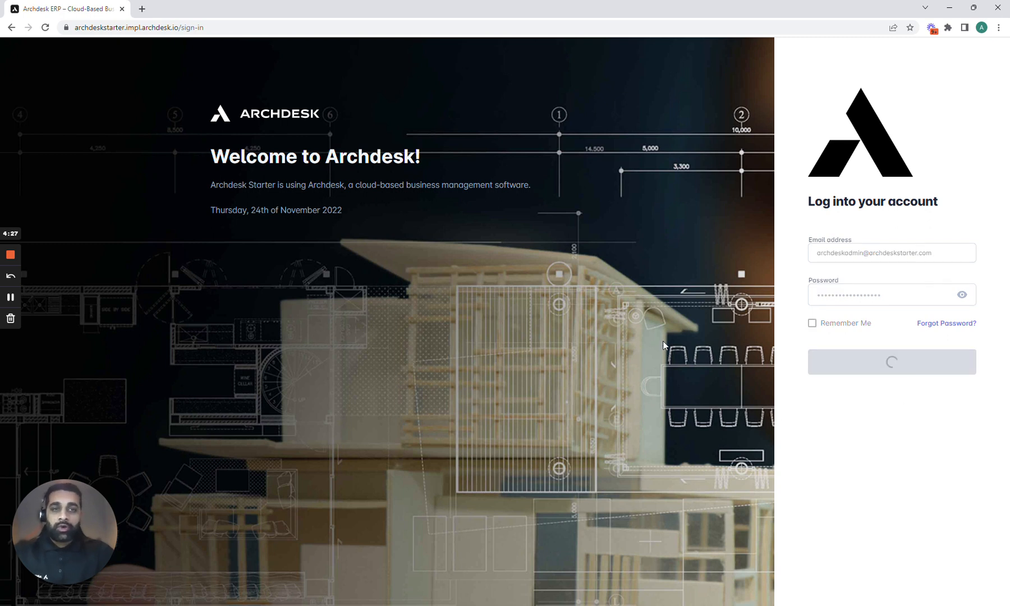
{"action": "left_click", "coordinate": [891, 361]}
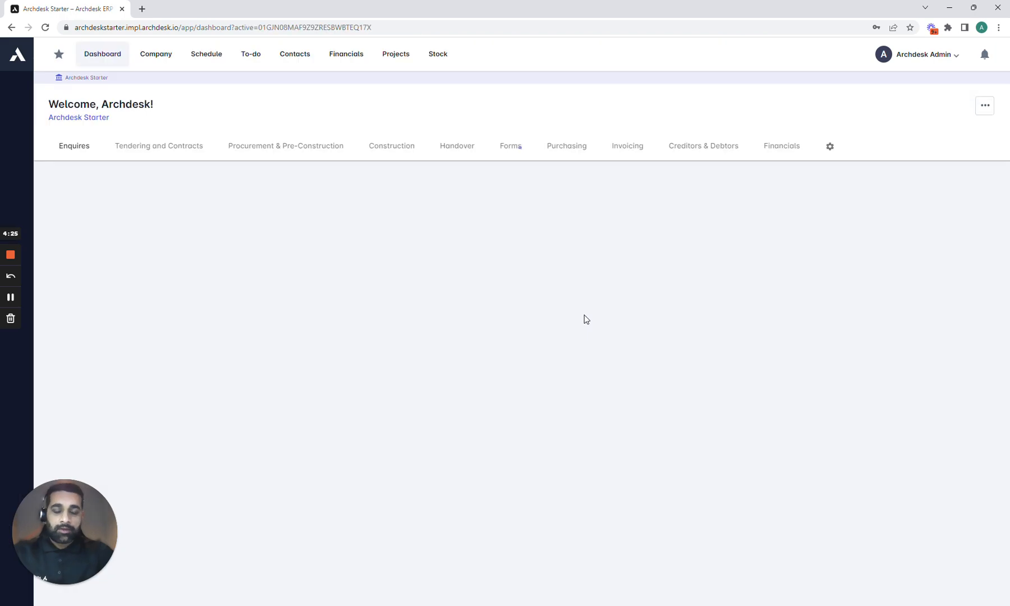
Step: Show the Enquiries tab with enquiry totals, values and the three-project list
{"action": "left_click", "coordinate": [74, 145]}
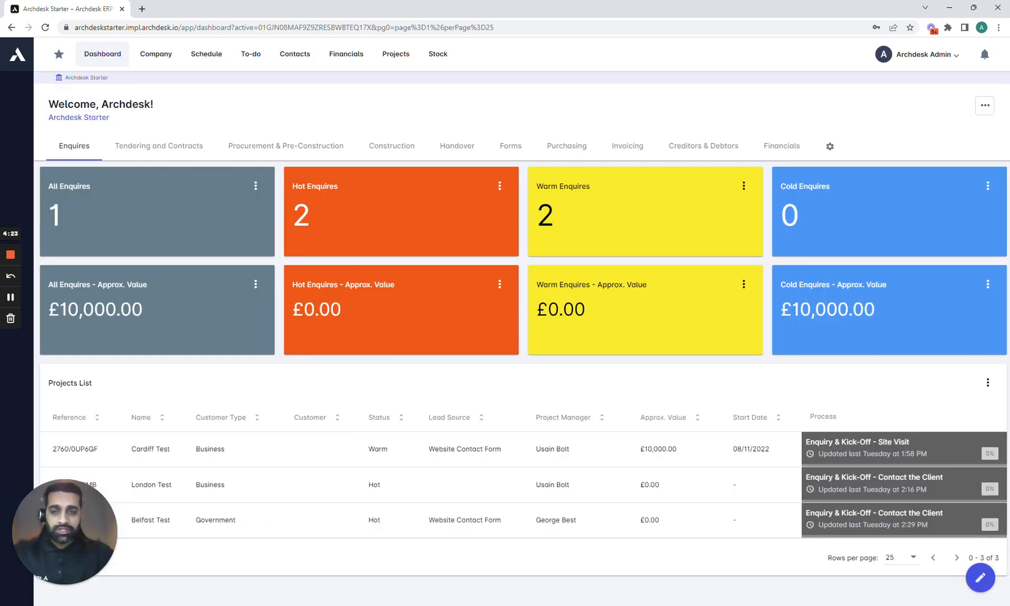
{"action": "mouse_move", "coordinate": [148, 80]}
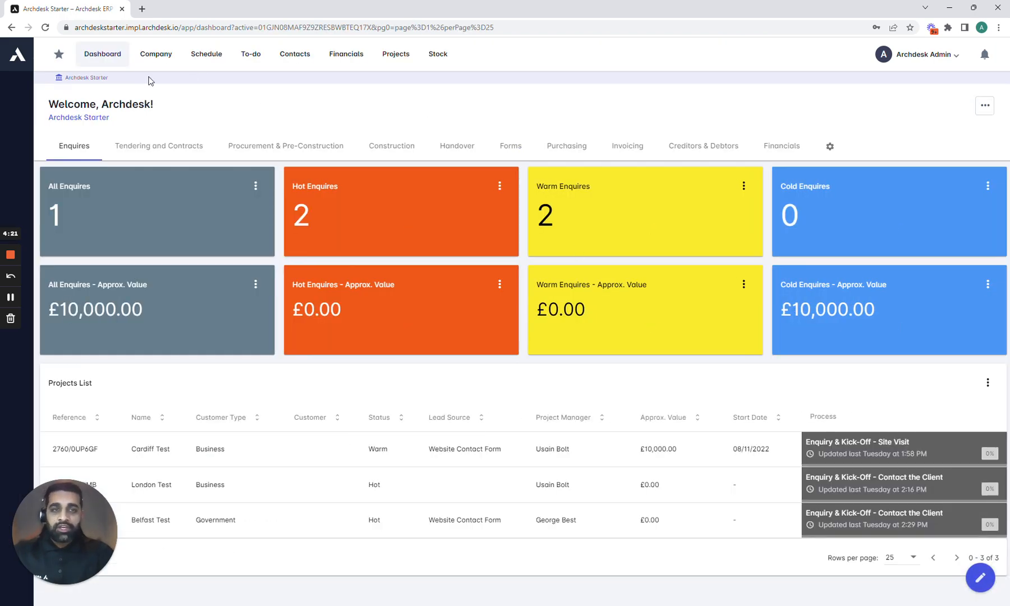
{"action": "mouse_move", "coordinate": [334, 82]}
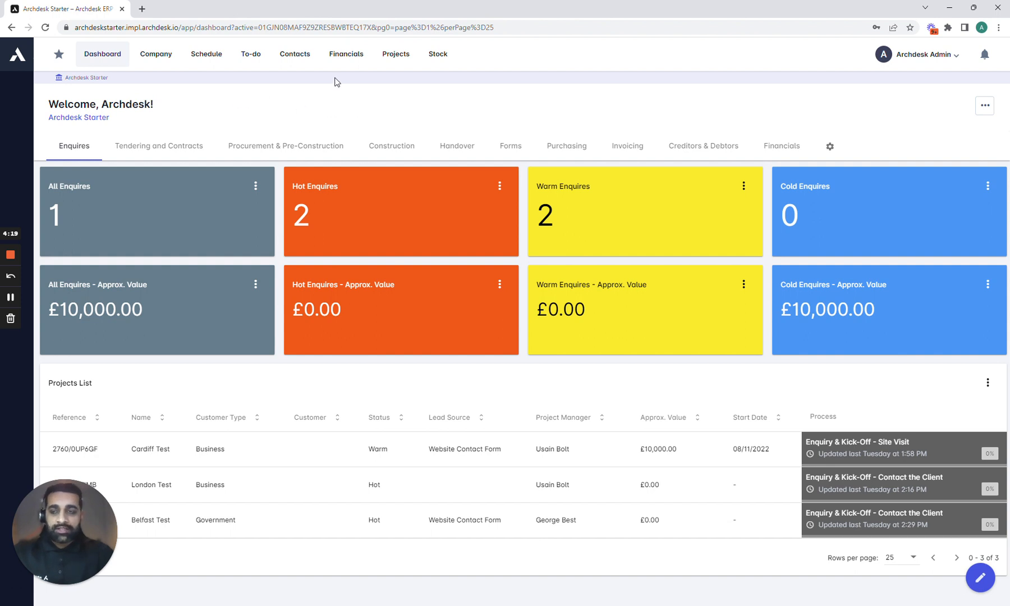
{"action": "mouse_move", "coordinate": [244, 123]}
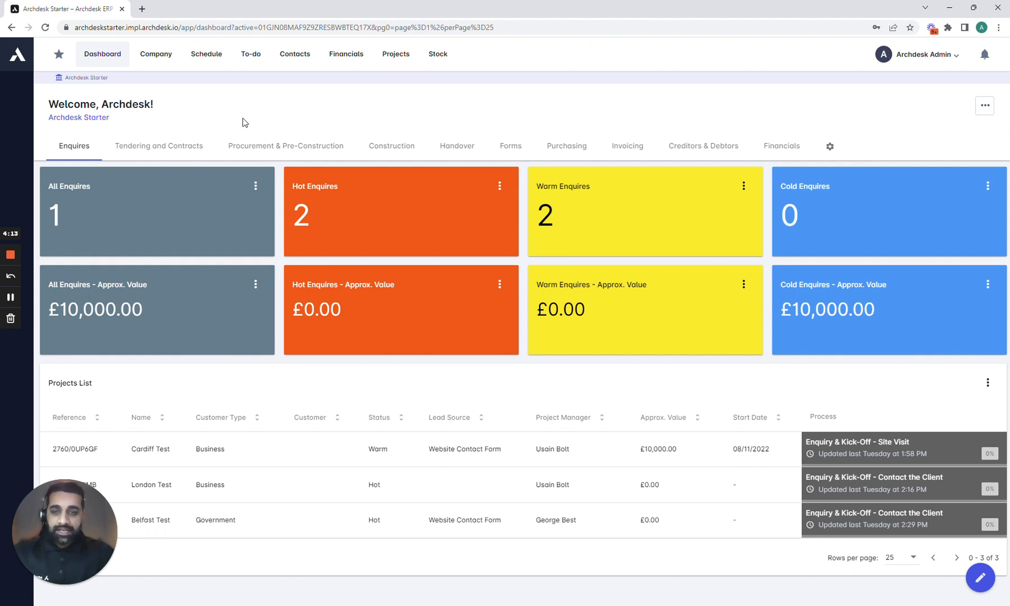
{"action": "mouse_move", "coordinate": [395, 58]}
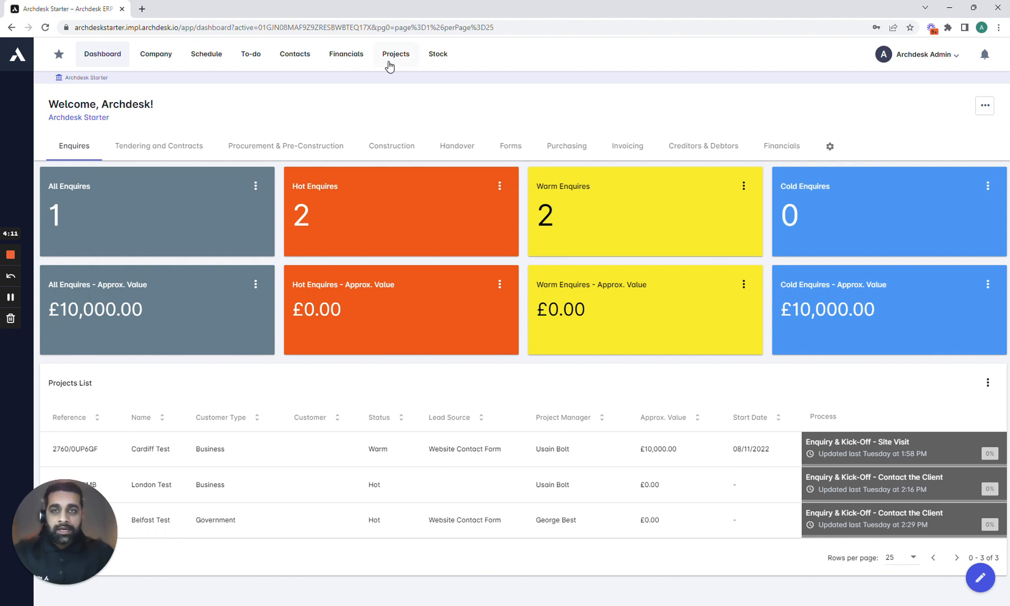
Step: Go to the Projects list and open the Dublin Test project
{"action": "left_click", "coordinate": [395, 53]}
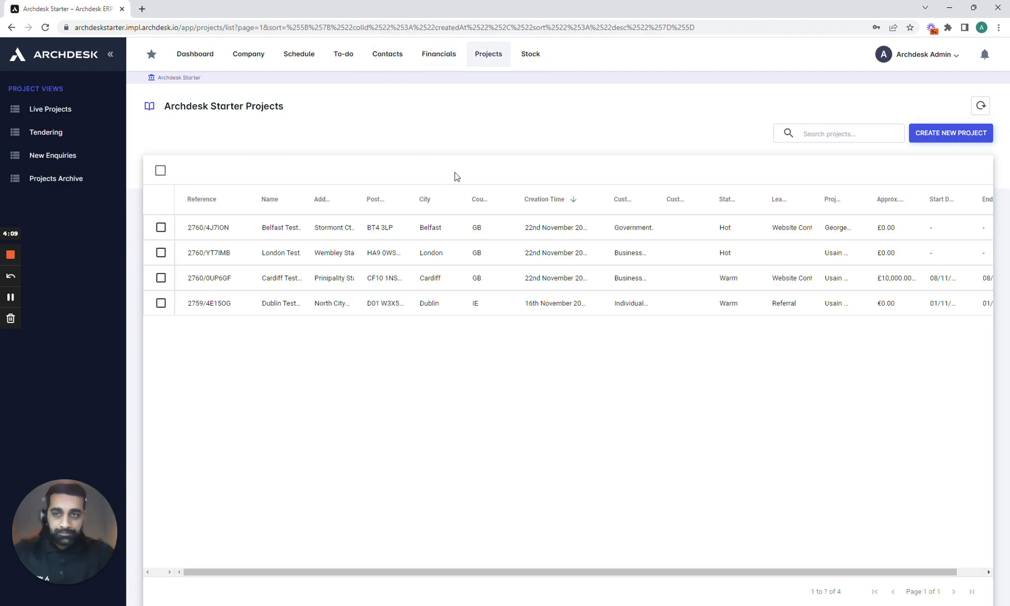
{"action": "mouse_move", "coordinate": [287, 311]}
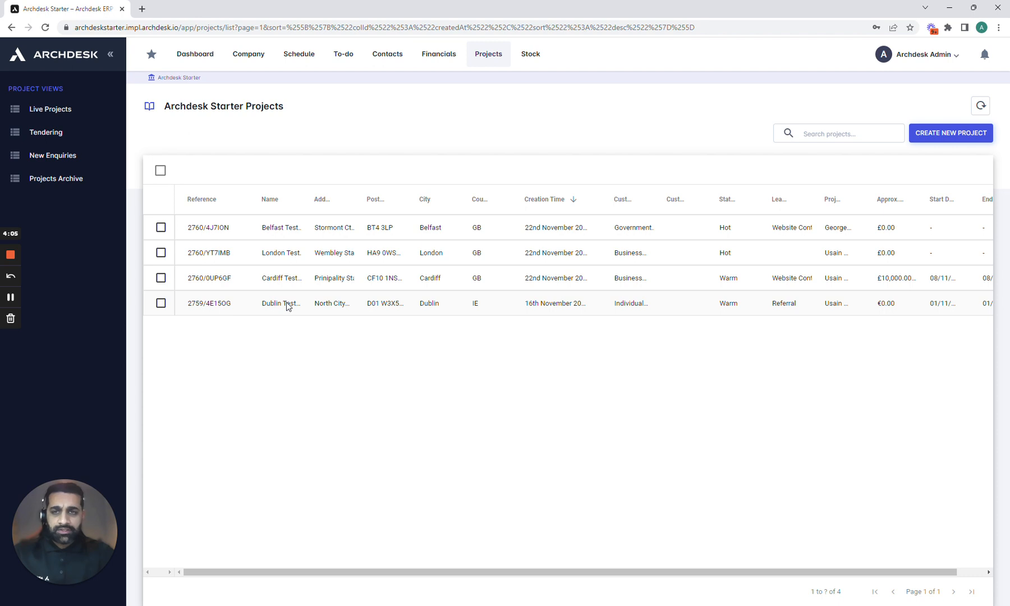
{"action": "mouse_move", "coordinate": [238, 315]}
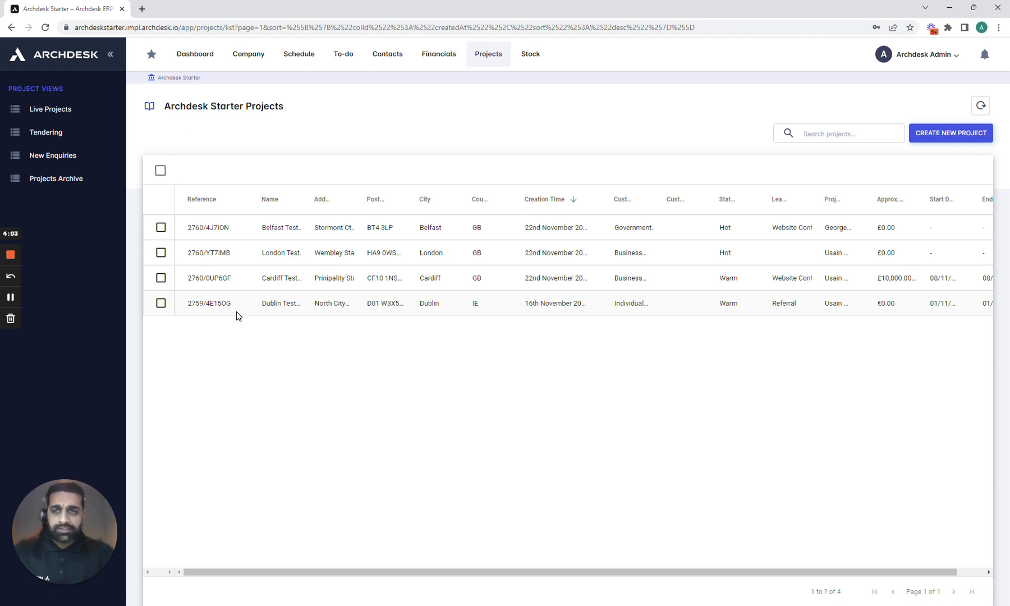
{"action": "left_click", "coordinate": [160, 303]}
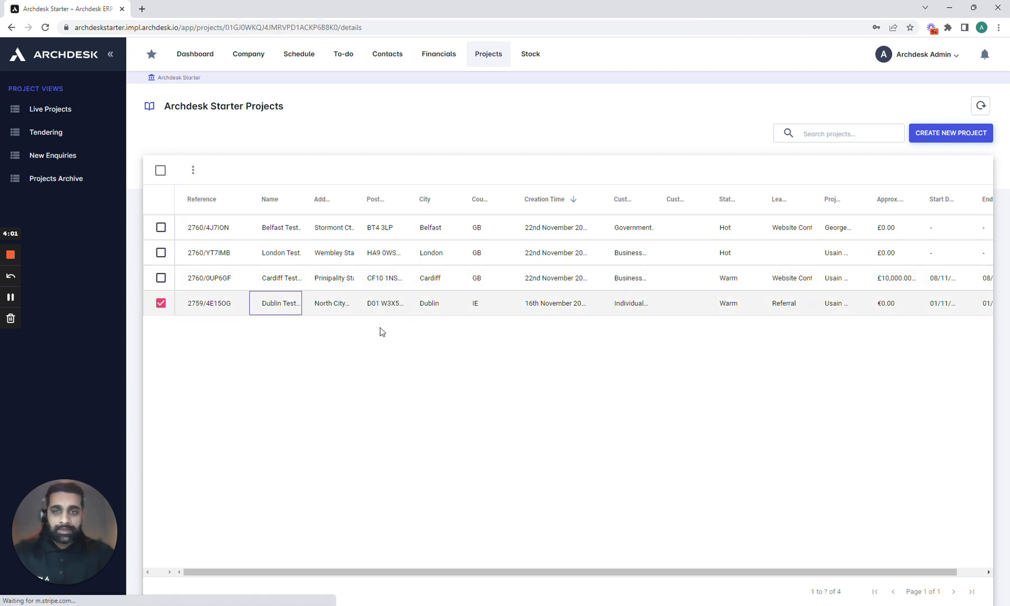
Step: View Dublin Test's process stages, then its quotes list with one draft quote
{"action": "left_click", "coordinate": [280, 302]}
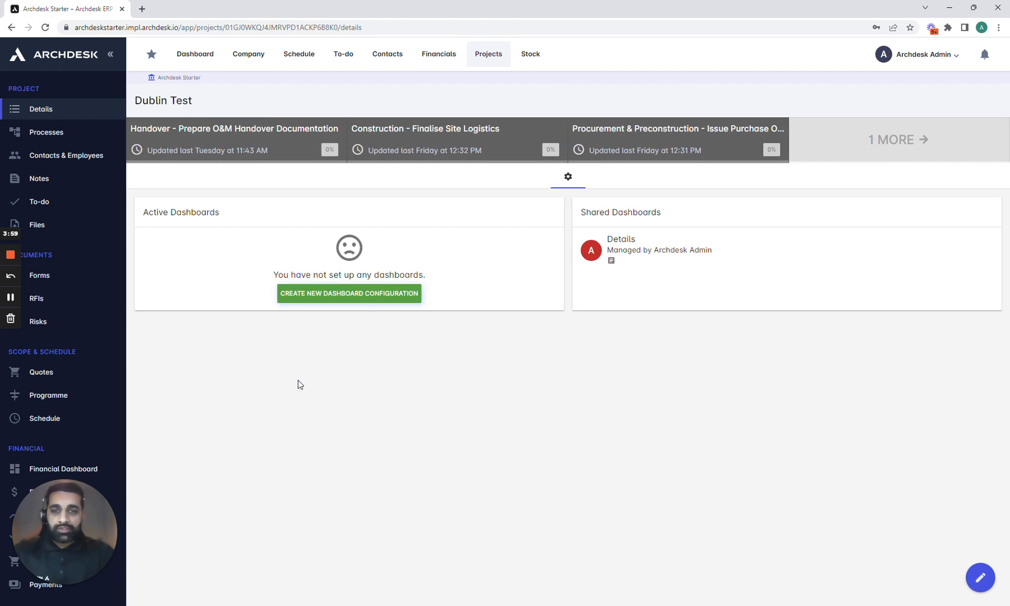
{"action": "left_click", "coordinate": [46, 132]}
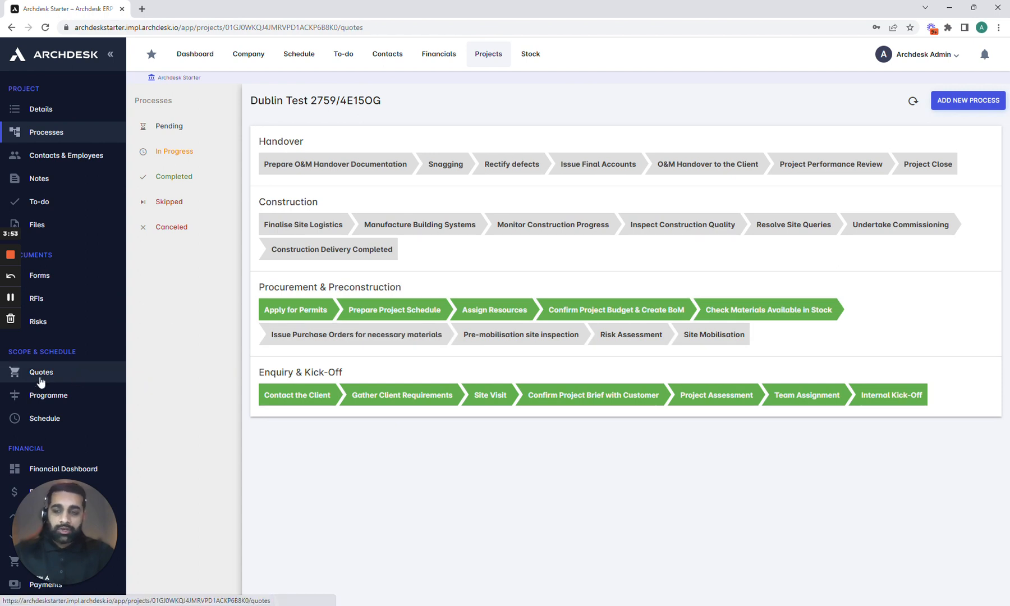
{"action": "left_click", "coordinate": [41, 372]}
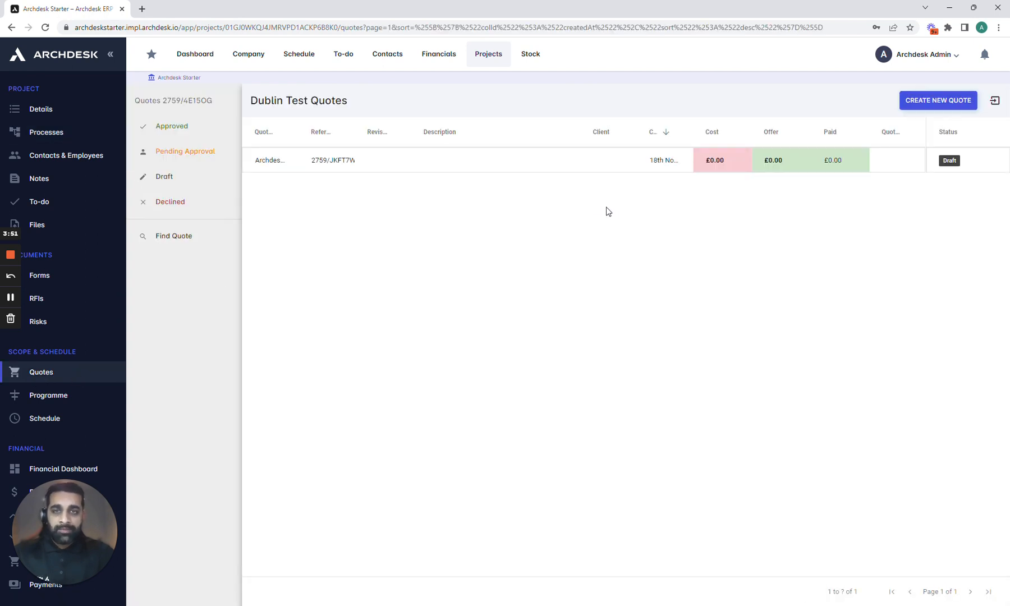
{"action": "mouse_move", "coordinate": [937, 100]}
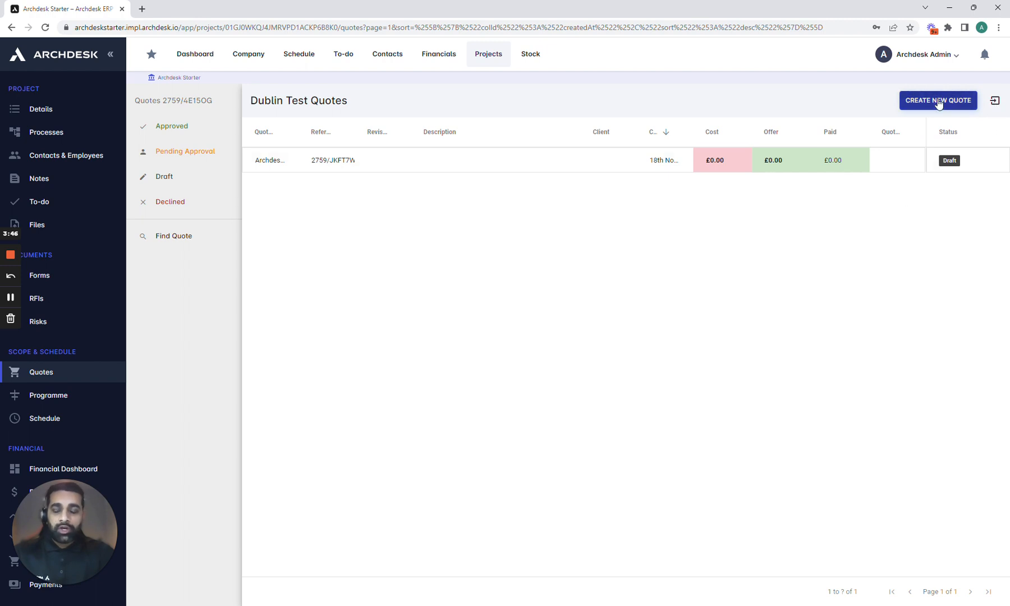
{"action": "mouse_move", "coordinate": [807, 219]}
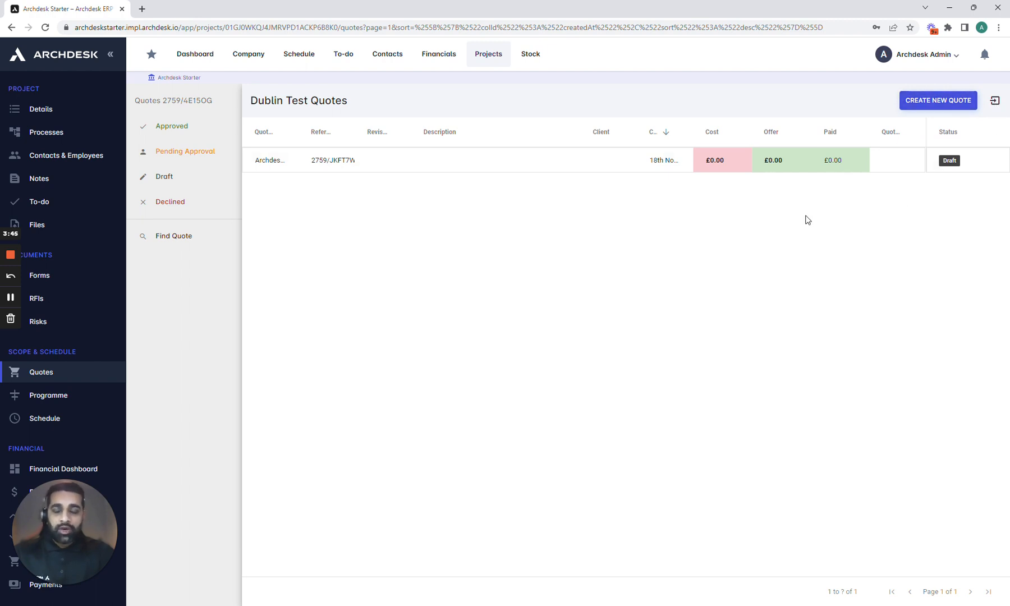
{"action": "left_click", "coordinate": [495, 160]}
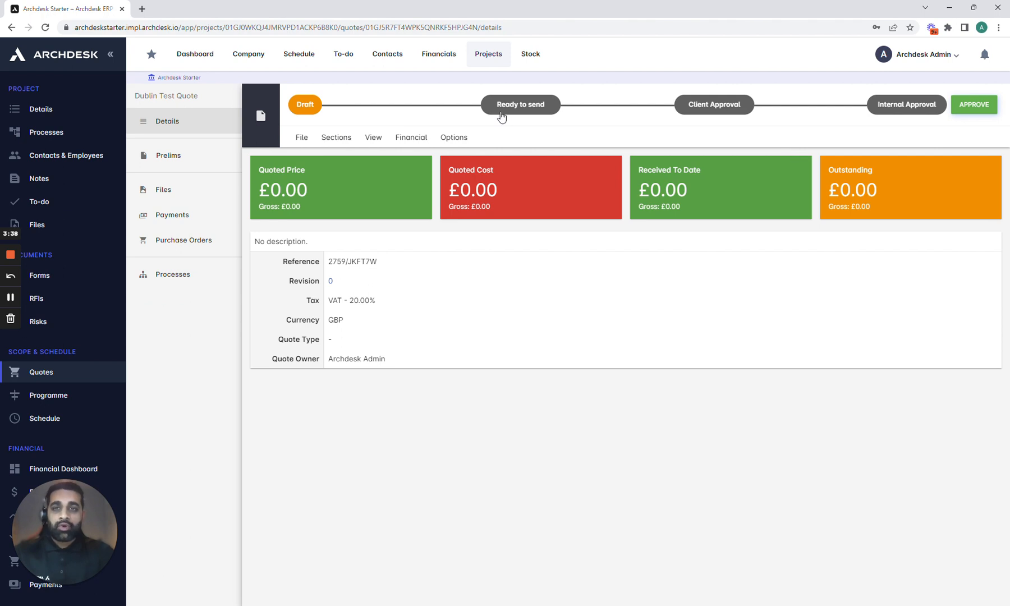
{"action": "mouse_move", "coordinate": [719, 138]}
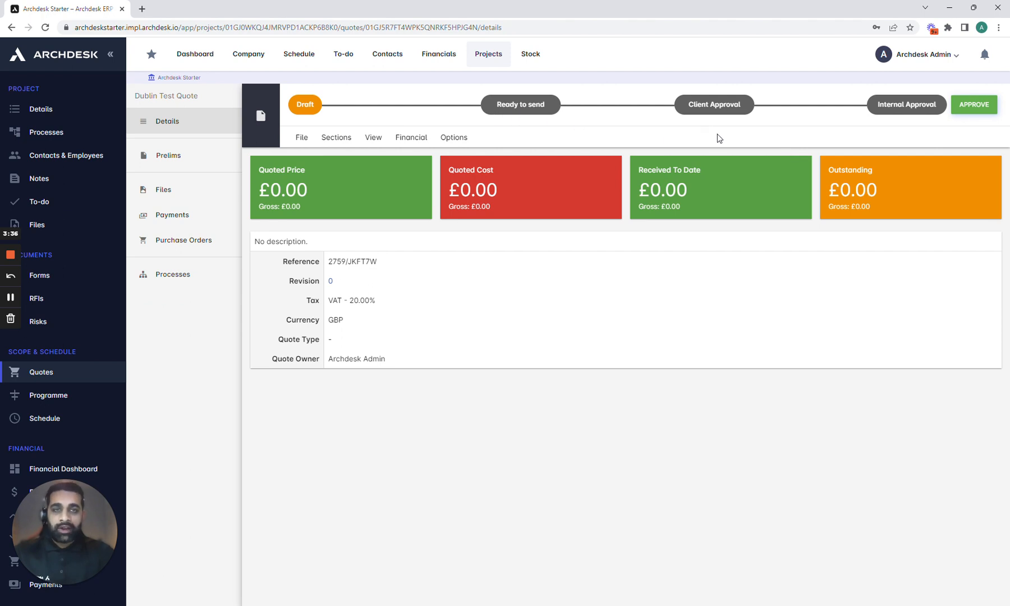
{"action": "mouse_move", "coordinate": [685, 127]}
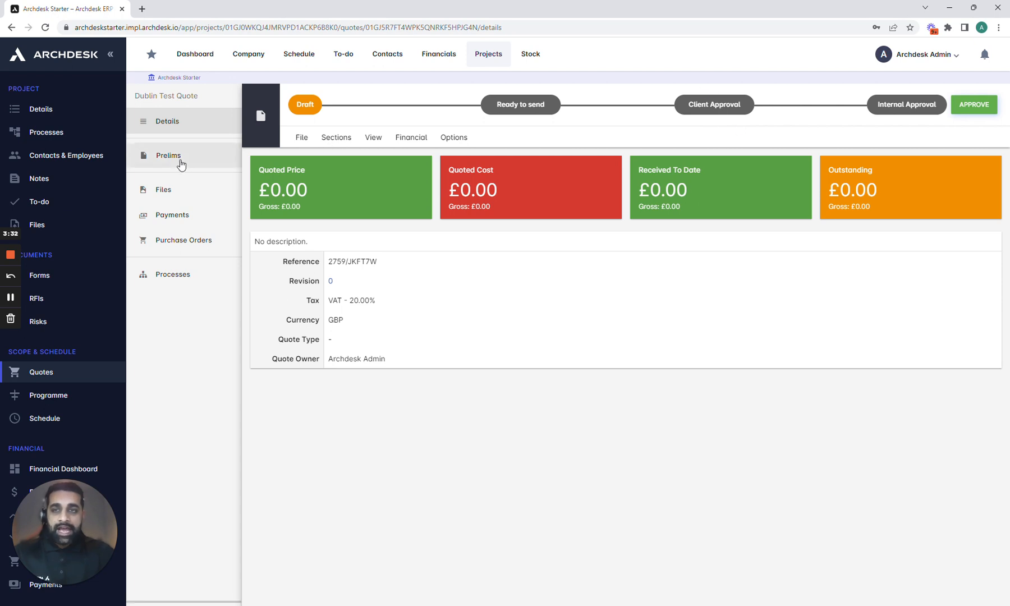
Step: View the empty Prelims section's Add Items options, then return to the quote details
{"action": "left_click", "coordinate": [168, 155]}
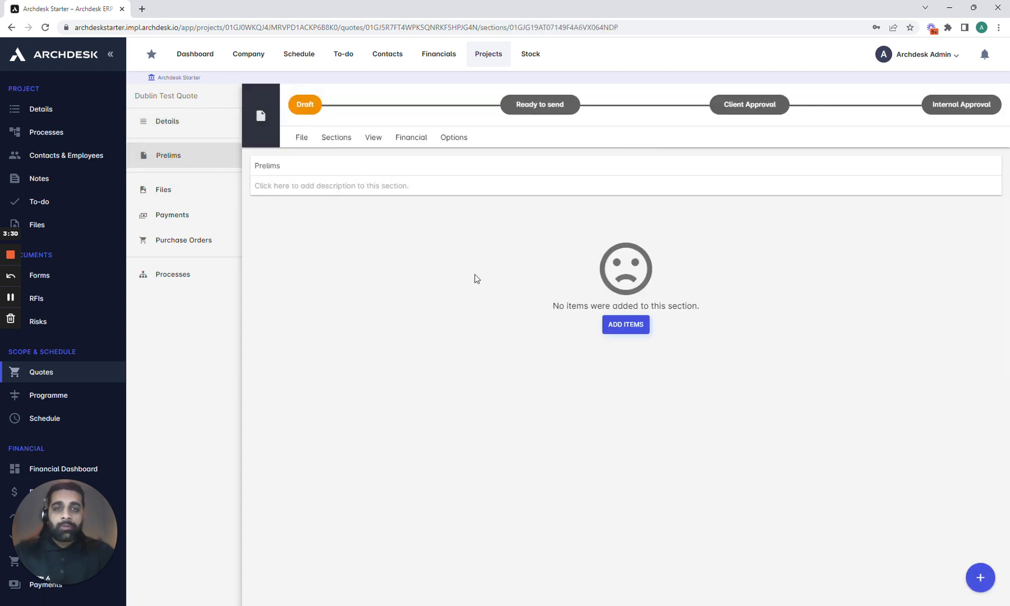
{"action": "left_click", "coordinate": [624, 324]}
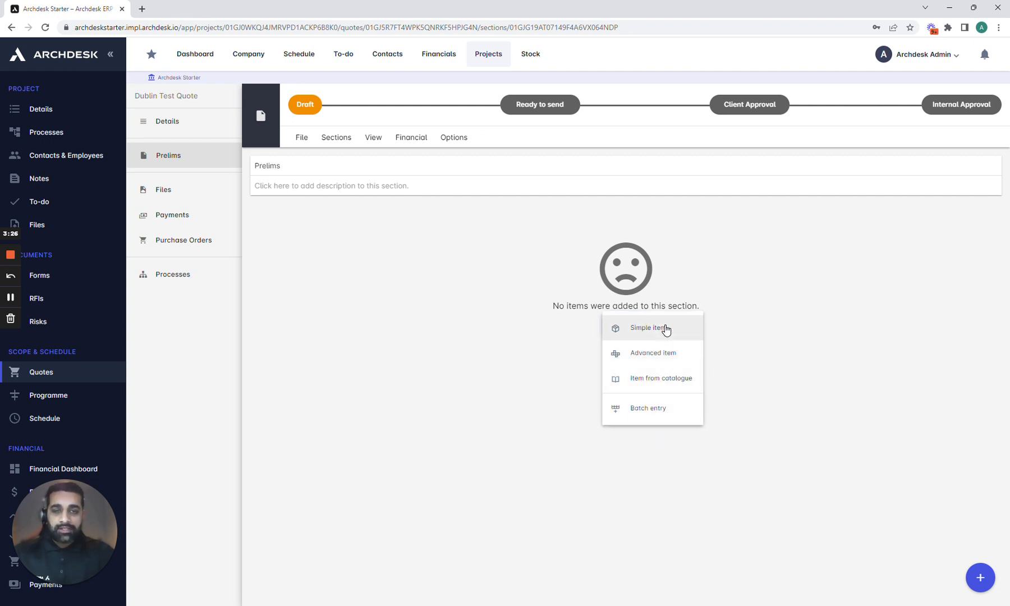
{"action": "mouse_move", "coordinate": [656, 335]}
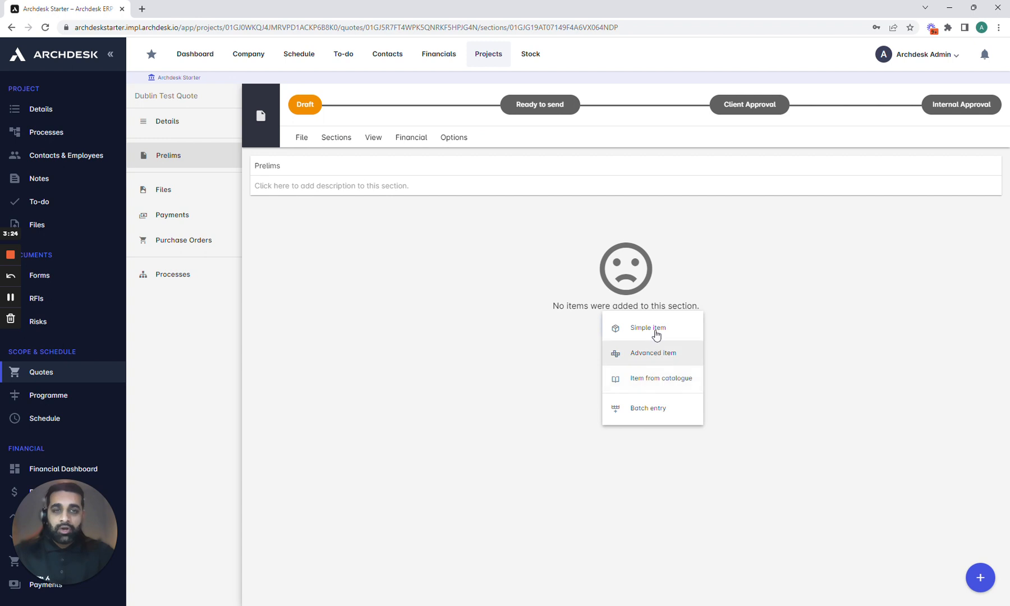
{"action": "mouse_move", "coordinate": [647, 332]}
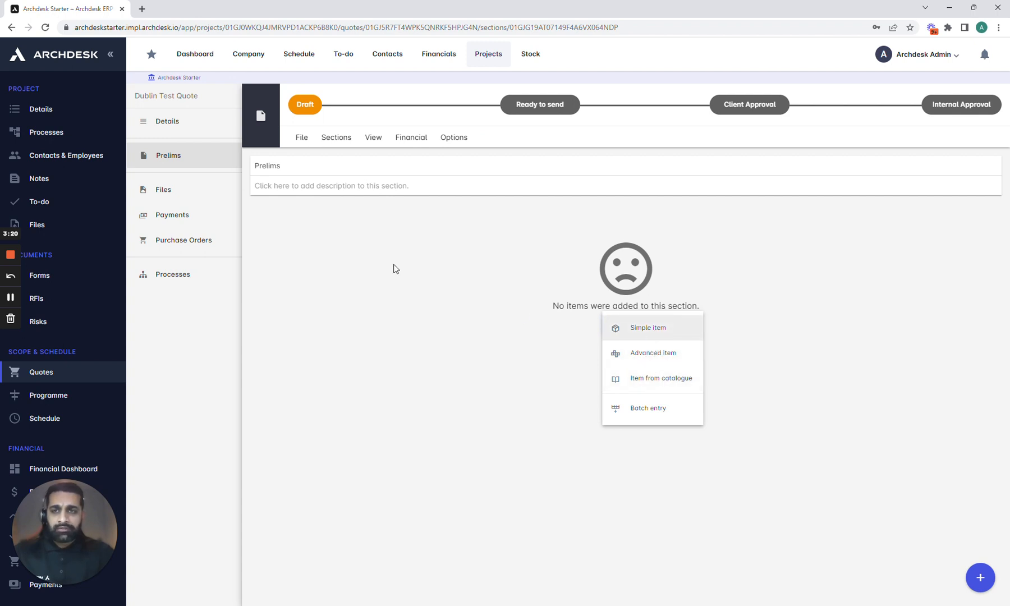
{"action": "left_click", "coordinate": [166, 121]}
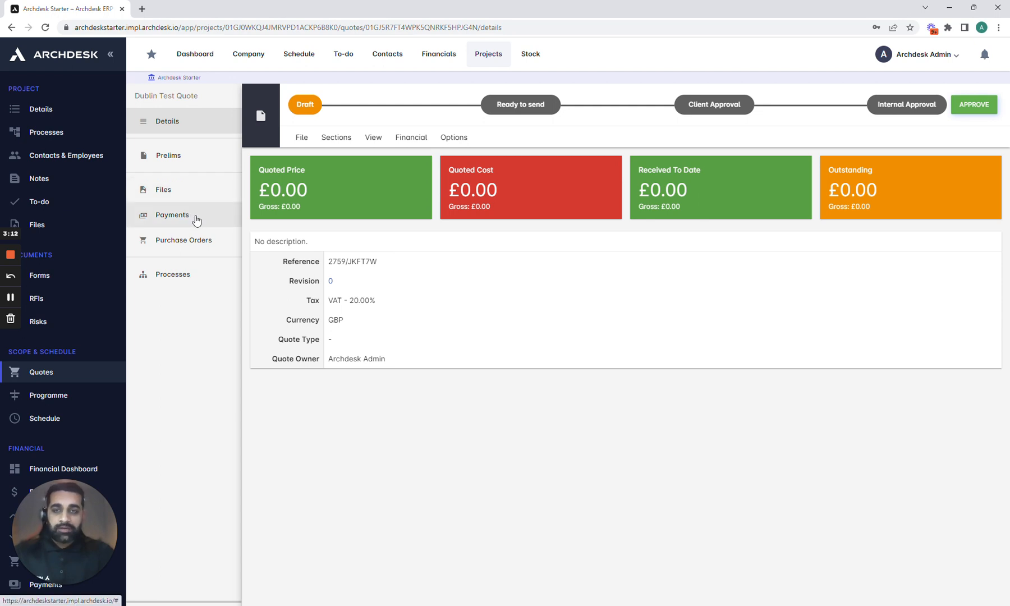
{"action": "mouse_move", "coordinate": [384, 297]}
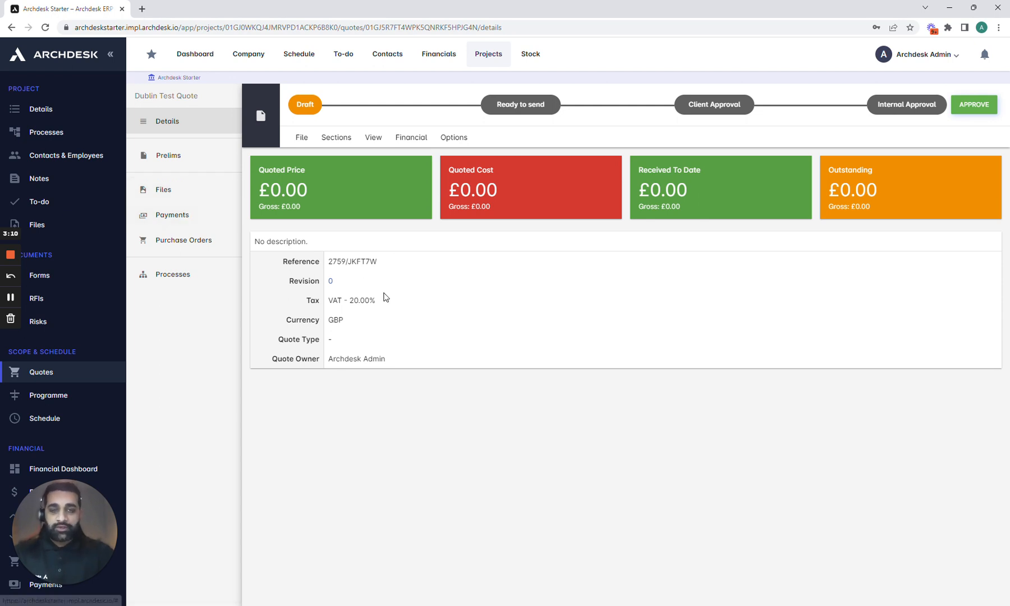
{"action": "mouse_move", "coordinate": [467, 306]}
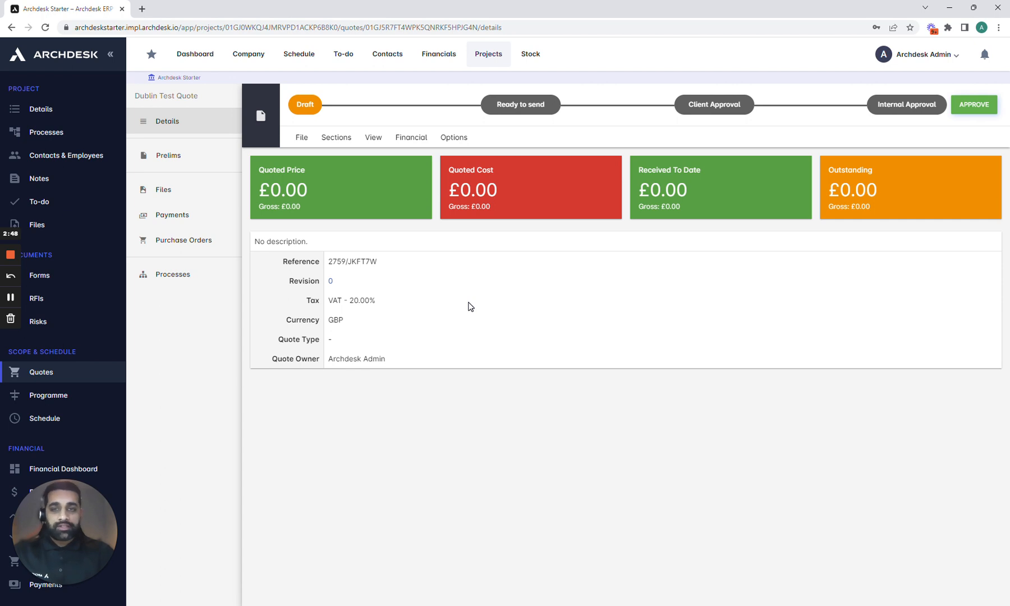
{"action": "mouse_move", "coordinate": [129, 380]}
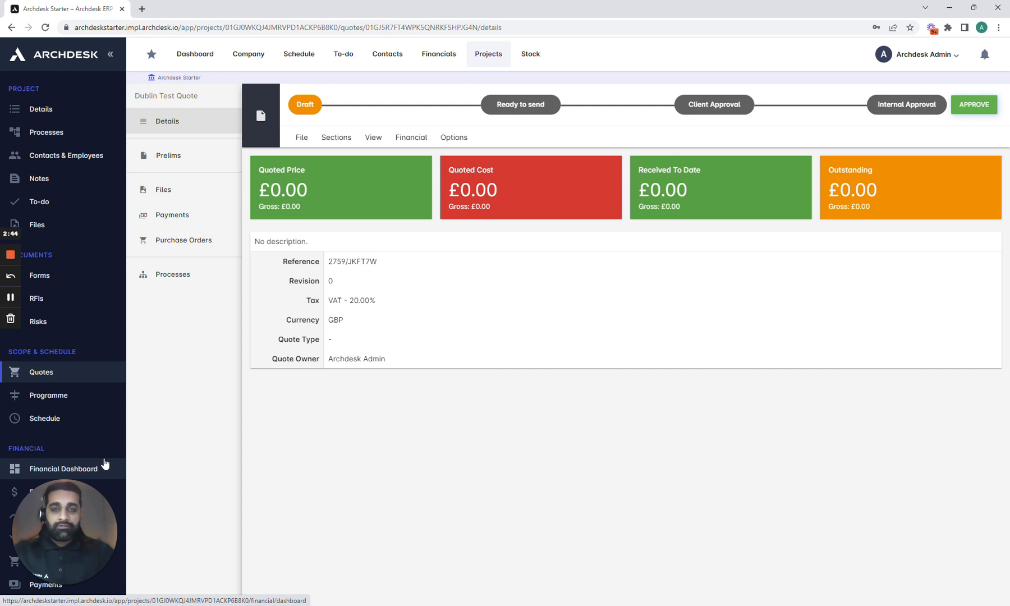
{"action": "mouse_move", "coordinate": [432, 447]}
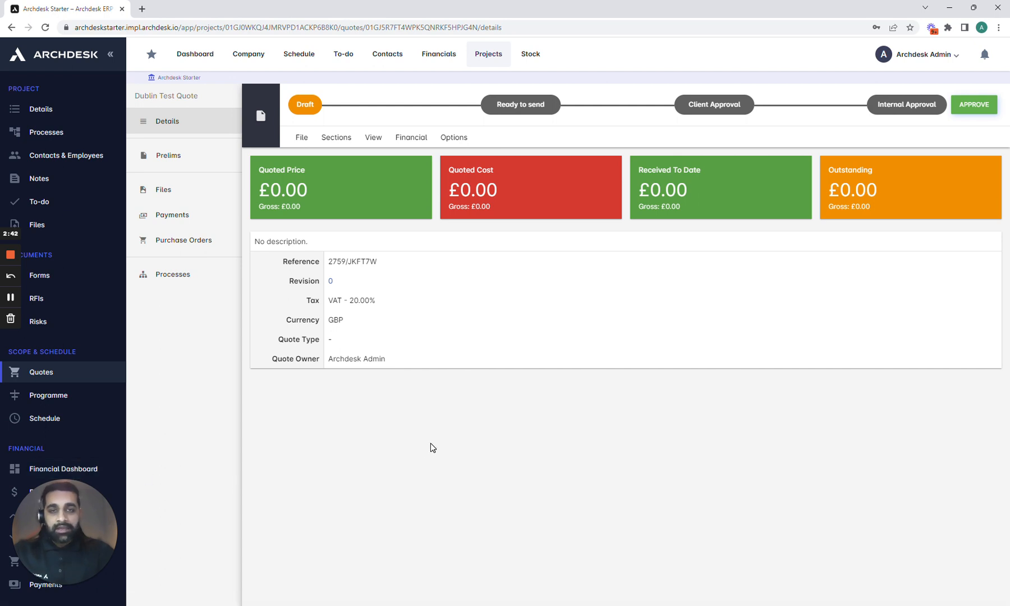